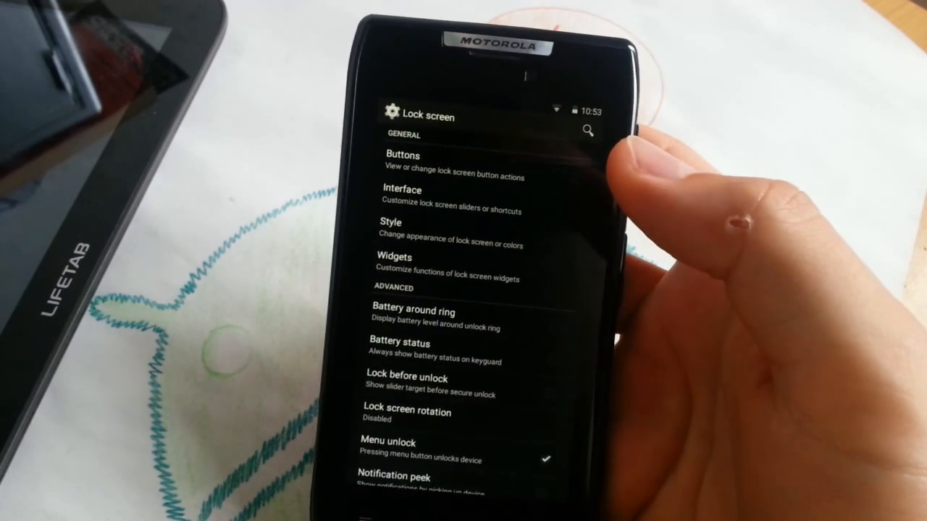
# Return from Lock screen settings to the main Settings list at the General section.
pyautogui.click(417, 321)
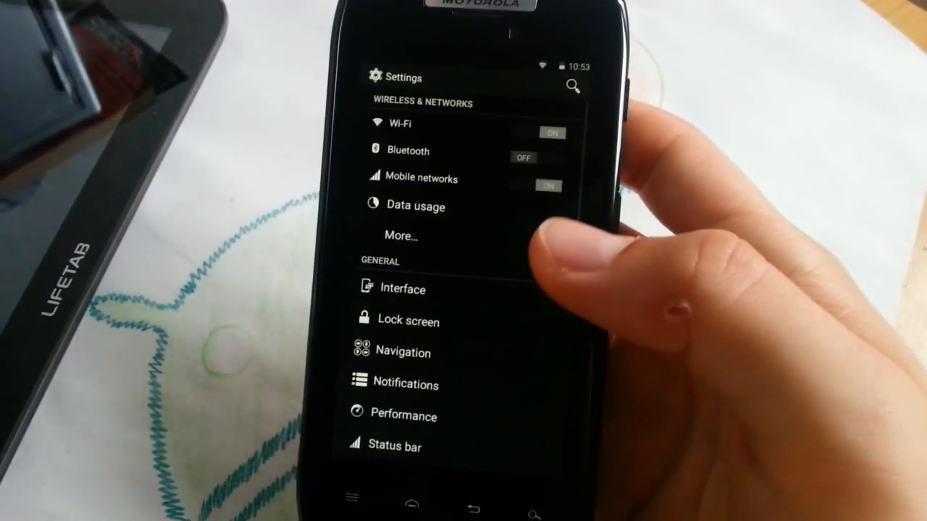
pyautogui.scroll(-3)
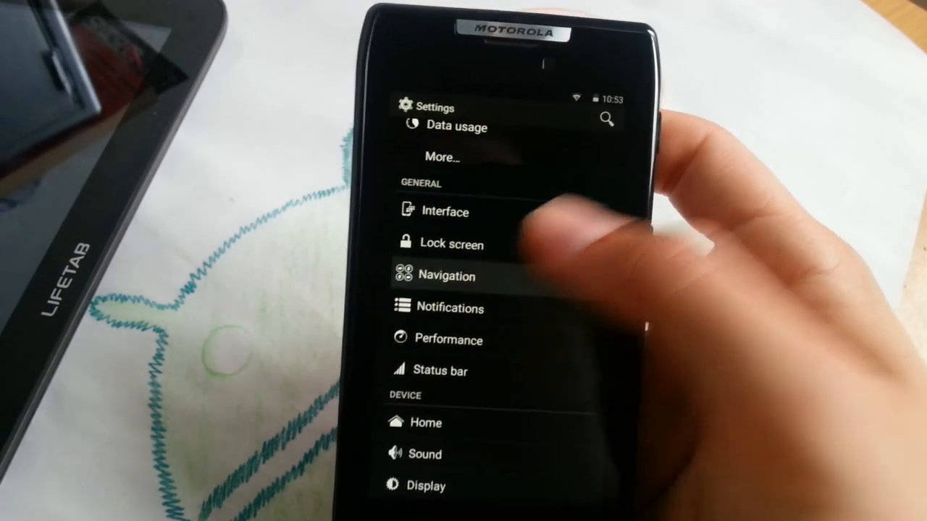
# Review the Navigation settings options, then head to the Notifications settings.
pyautogui.click(446, 275)
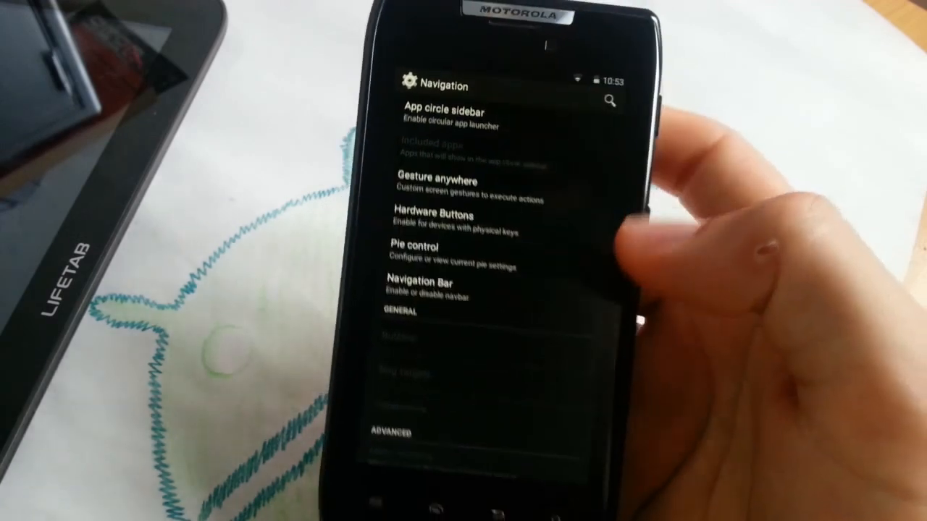
pyautogui.click(428, 220)
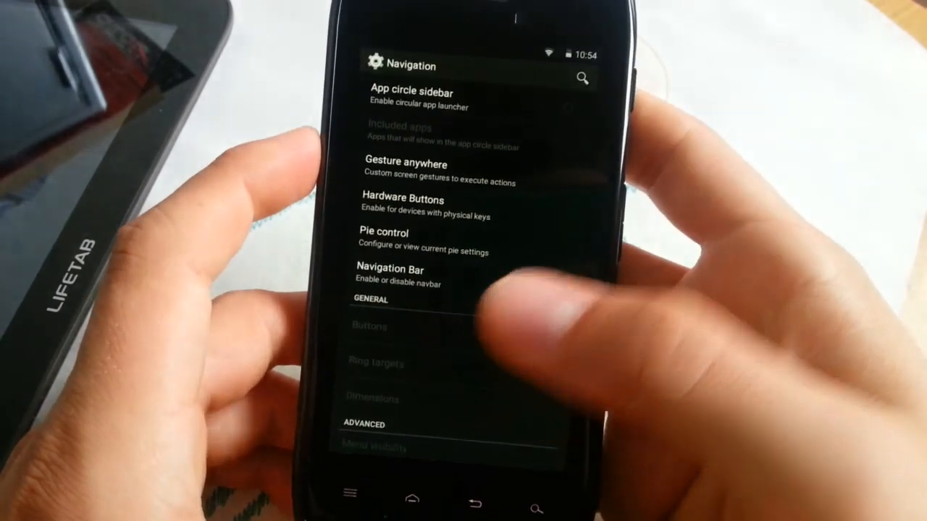
pyautogui.scroll(-3)
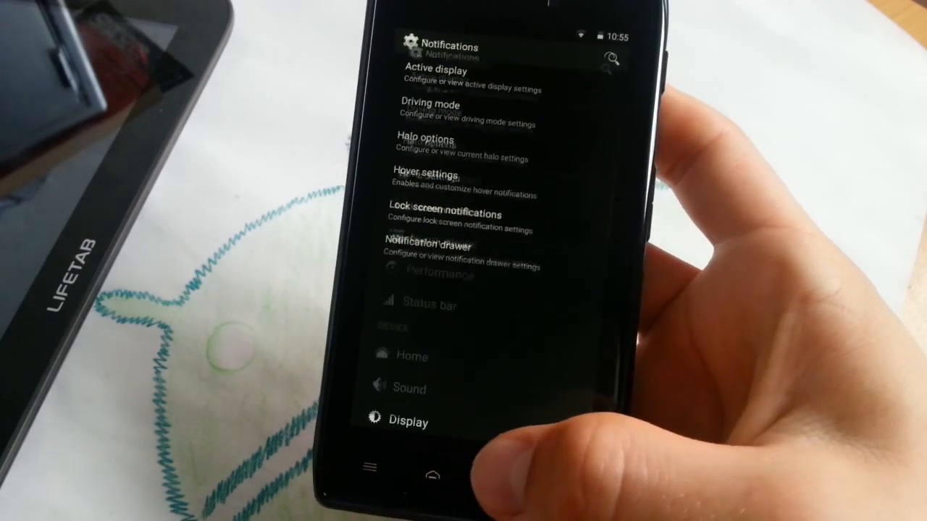
# Return from Notifications settings to the main Settings list.
pyautogui.scroll(3)
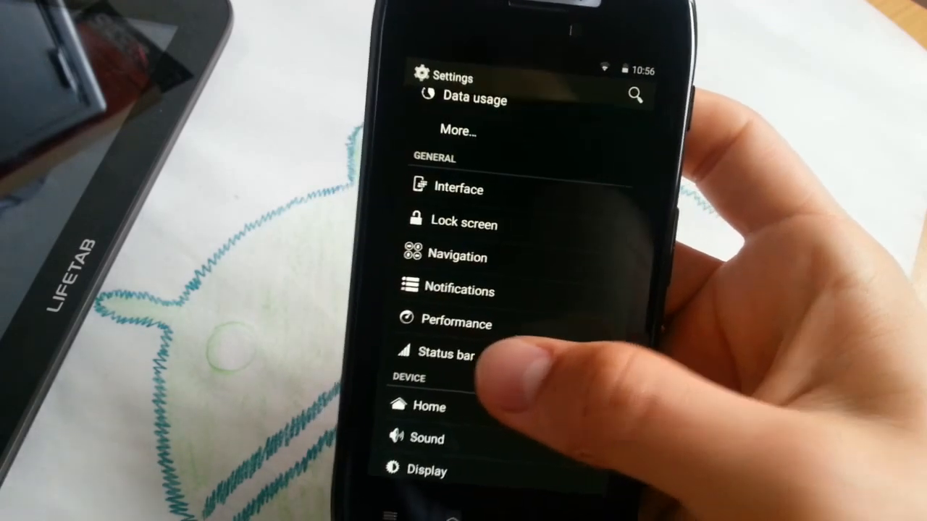
# Set the Status bar battery icon to Circle with percentage with Normal circle animation speed.
pyautogui.click(447, 354)
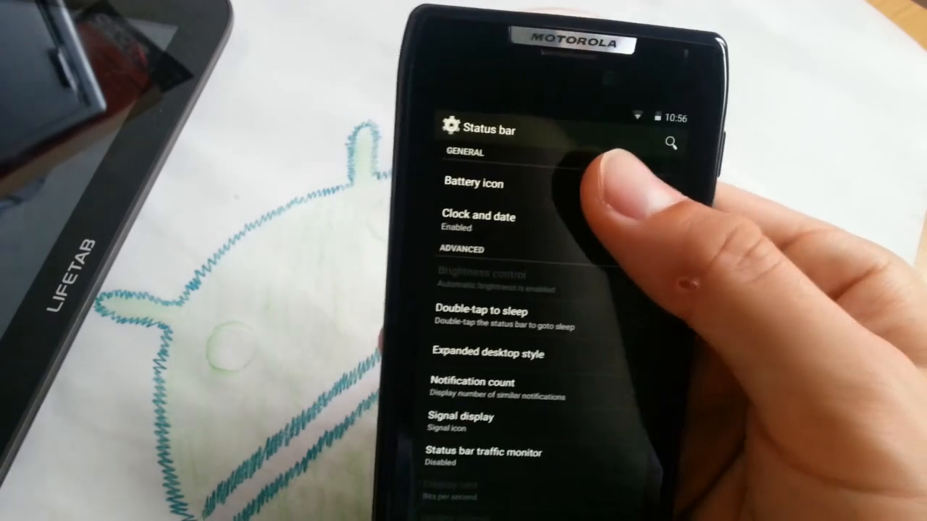
pyautogui.click(475, 182)
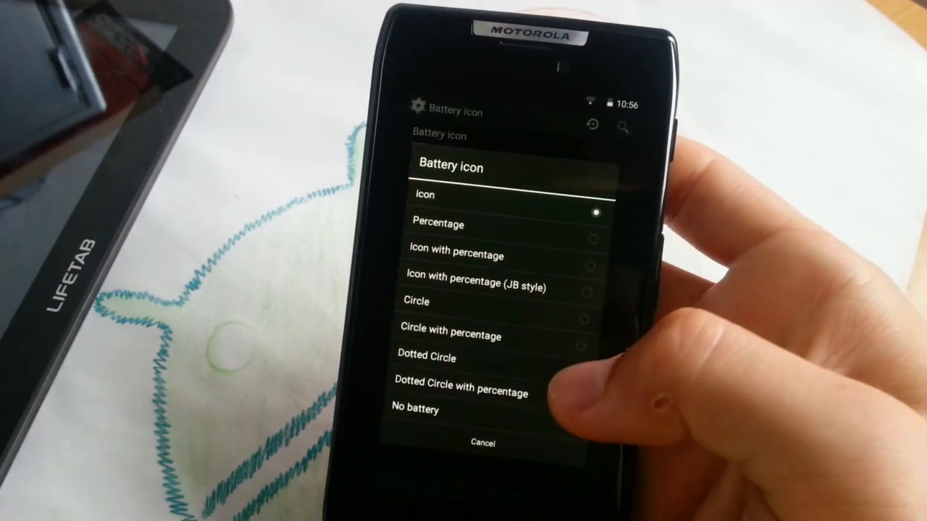
pyautogui.click(478, 284)
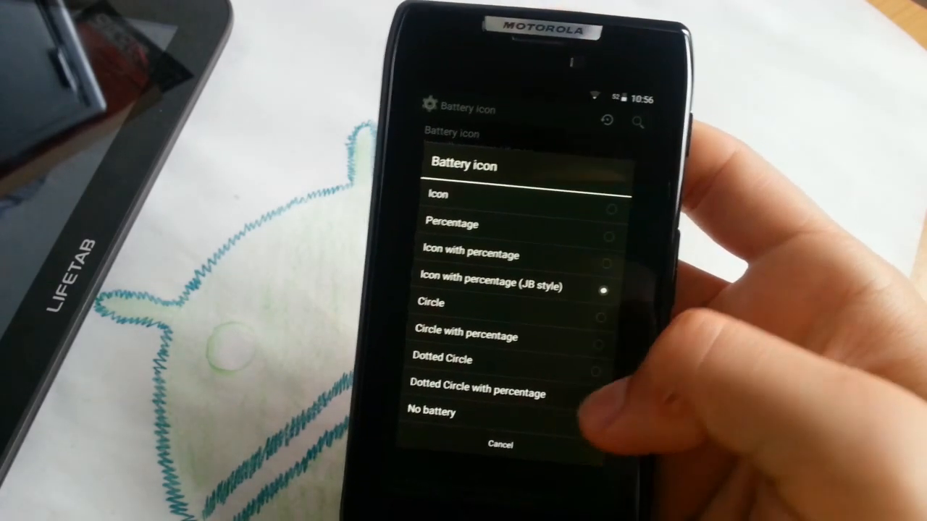
pyautogui.click(465, 336)
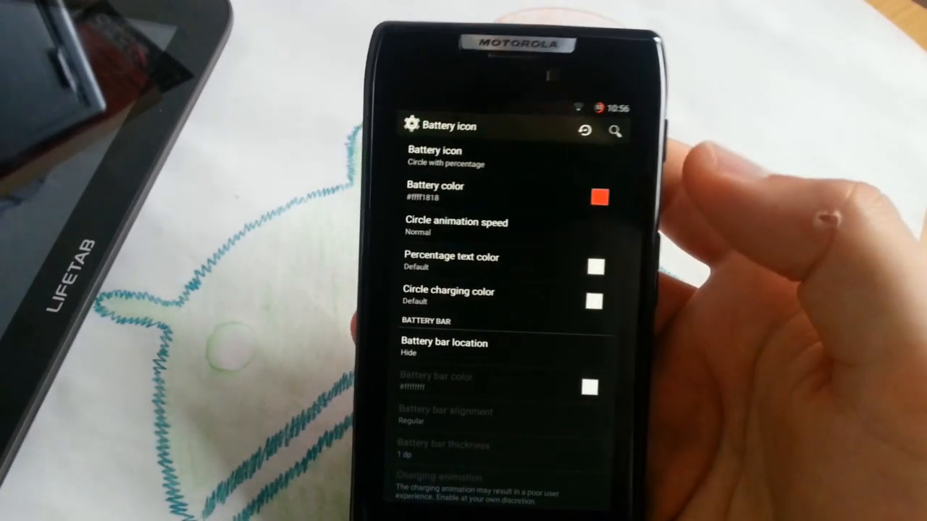
pyautogui.click(457, 226)
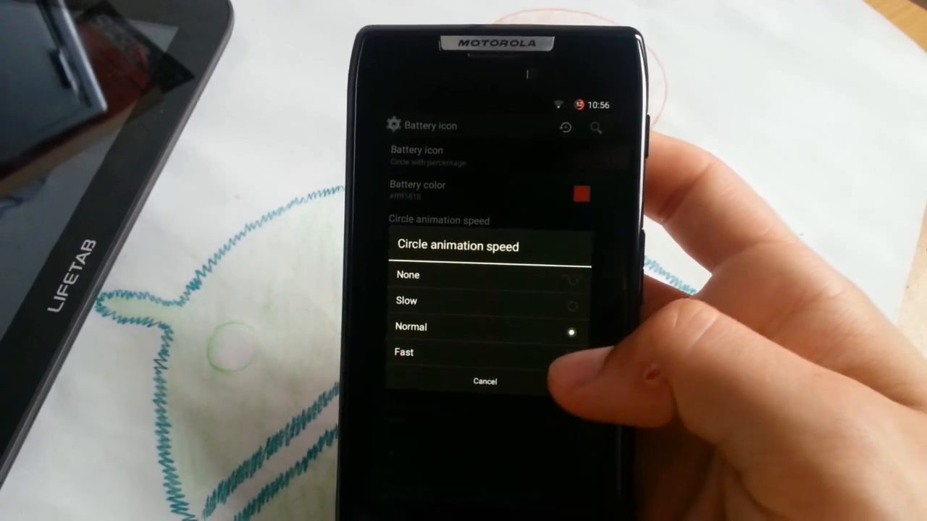
pyautogui.click(404, 353)
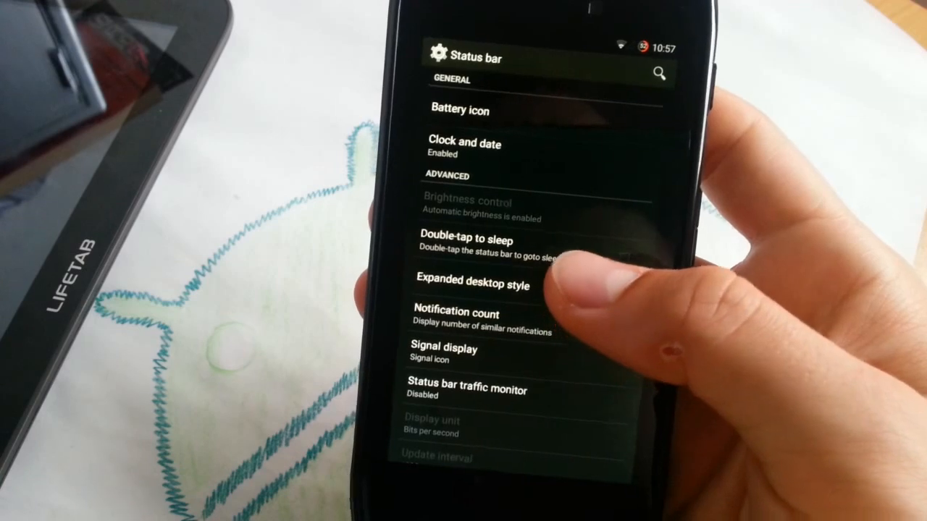
# Return from Status bar settings to the main Settings list showing Device and Personal sections.
pyautogui.click(472, 281)
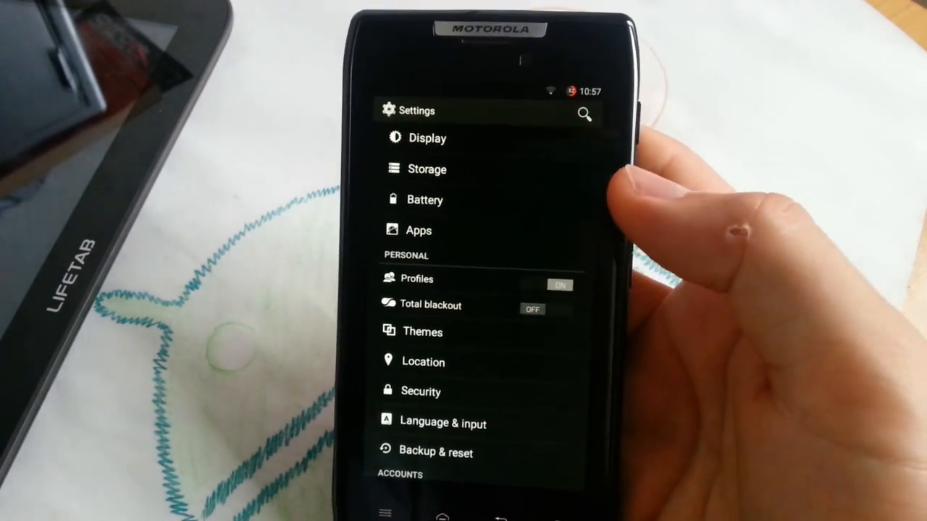
pyautogui.click(533, 310)
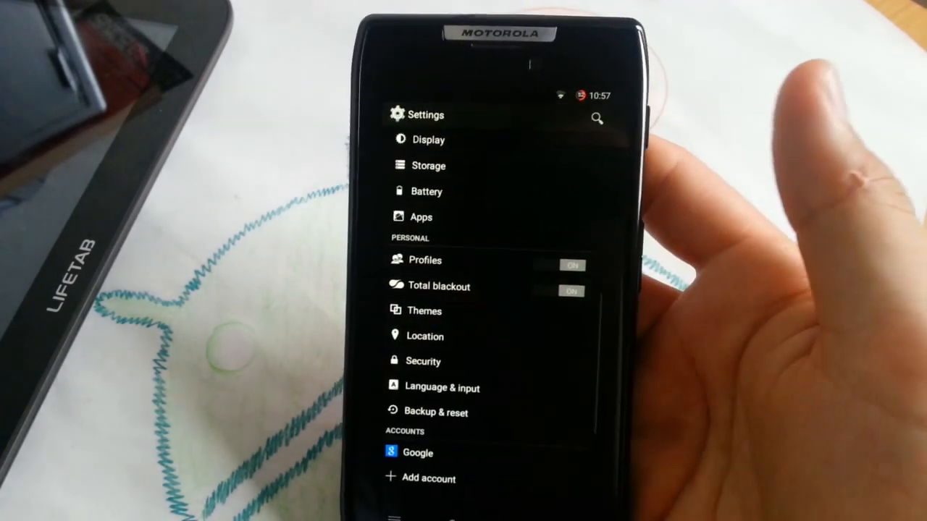
pyautogui.scroll(3)
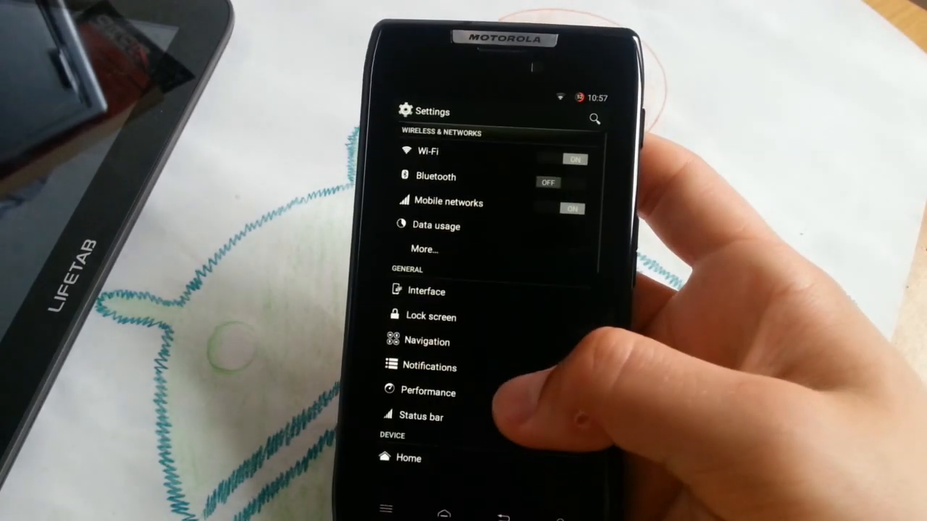
pyautogui.click(444, 513)
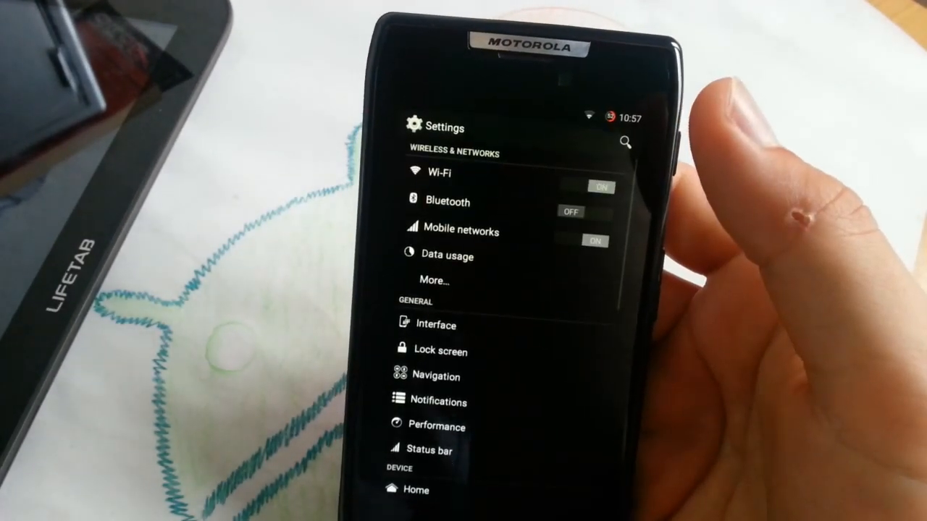
pyautogui.scroll(-3)
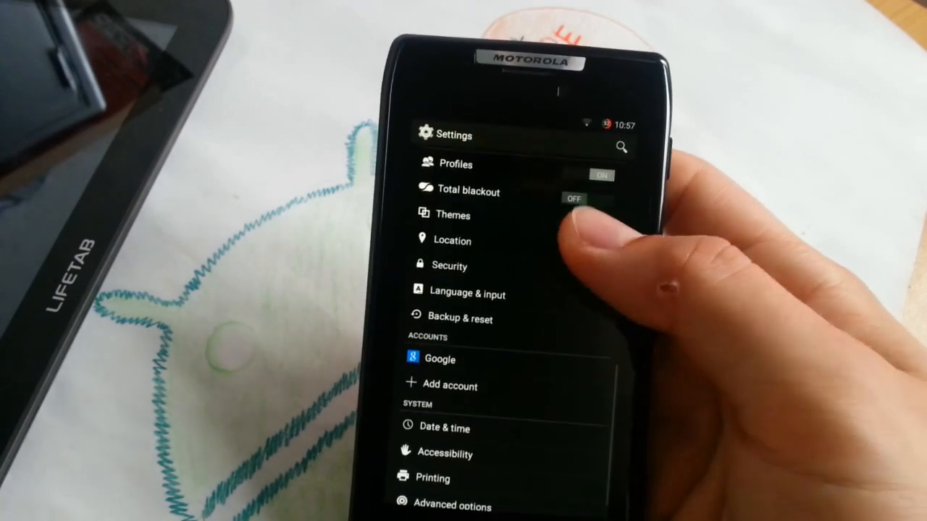
pyautogui.scroll(-3)
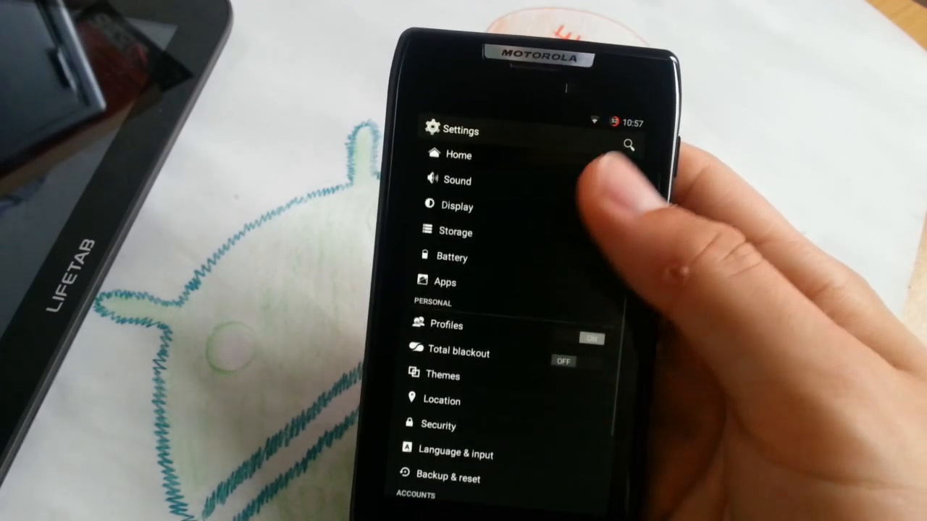
pyautogui.scroll(-3)
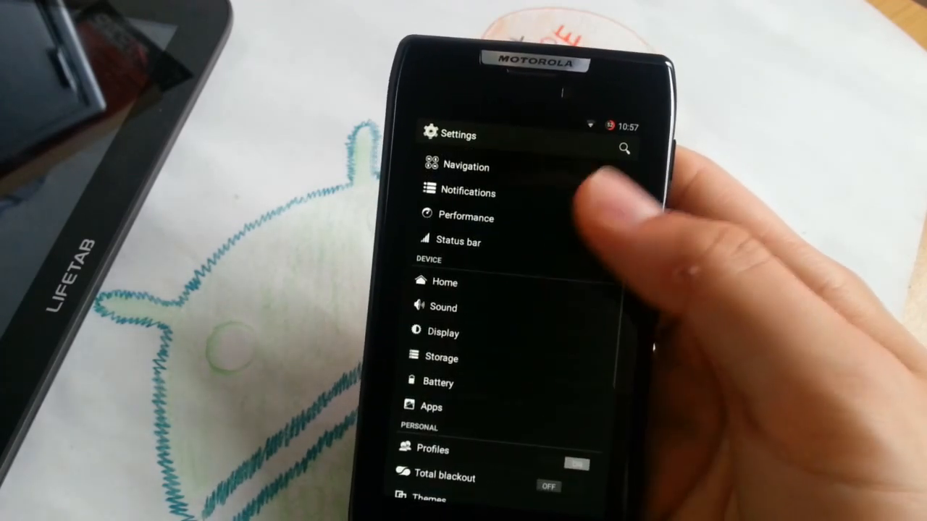
pyautogui.scroll(-3)
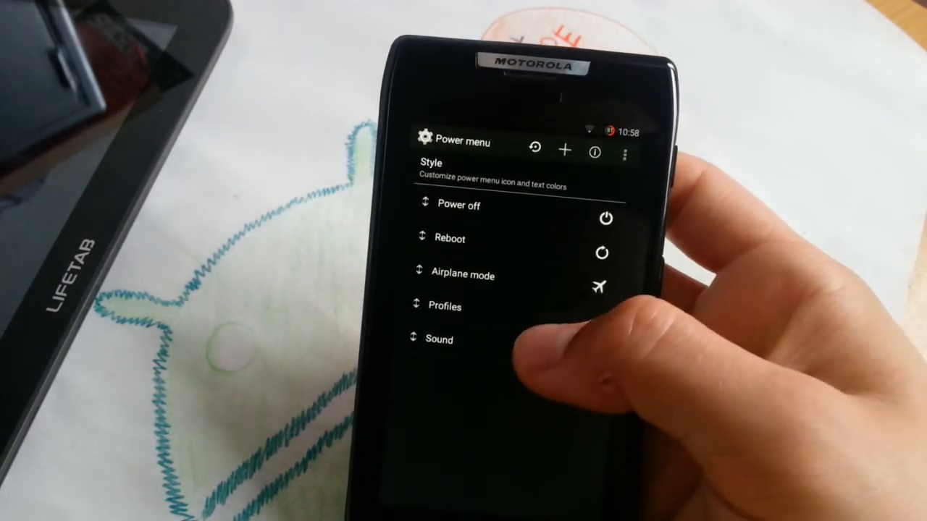
# Add a new Power menu entry and browse the Choose activity list of installed apps.
pyautogui.click(565, 151)
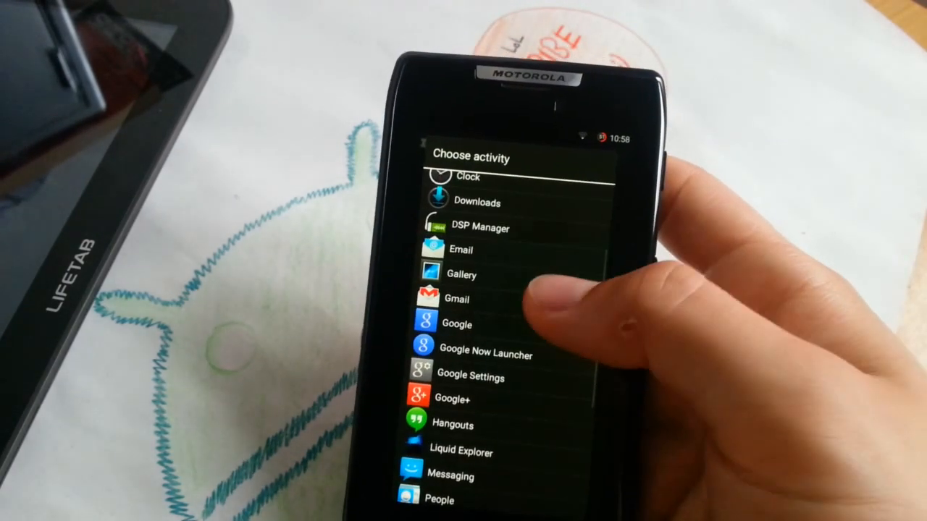
pyautogui.scroll(-3)
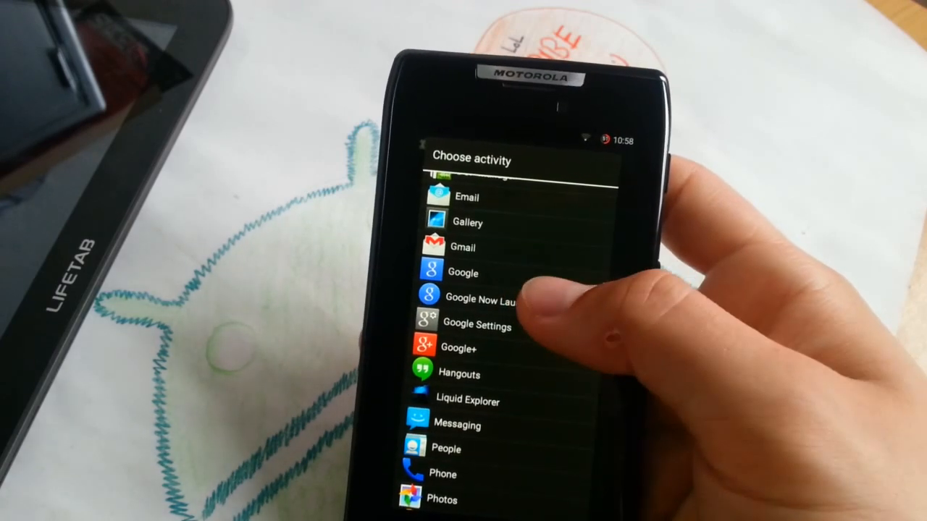